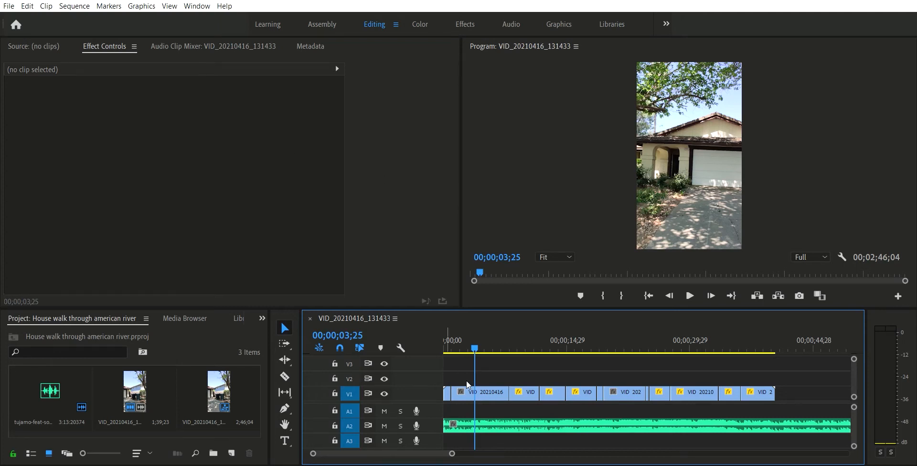
mouse_move(374, 305)
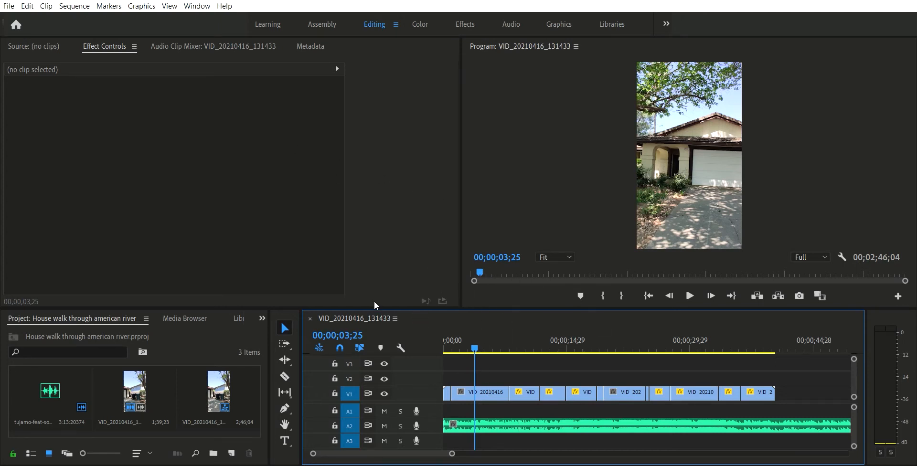
Create an empty text graphic clip on V2 above the house walkthrough video.
click(284, 441)
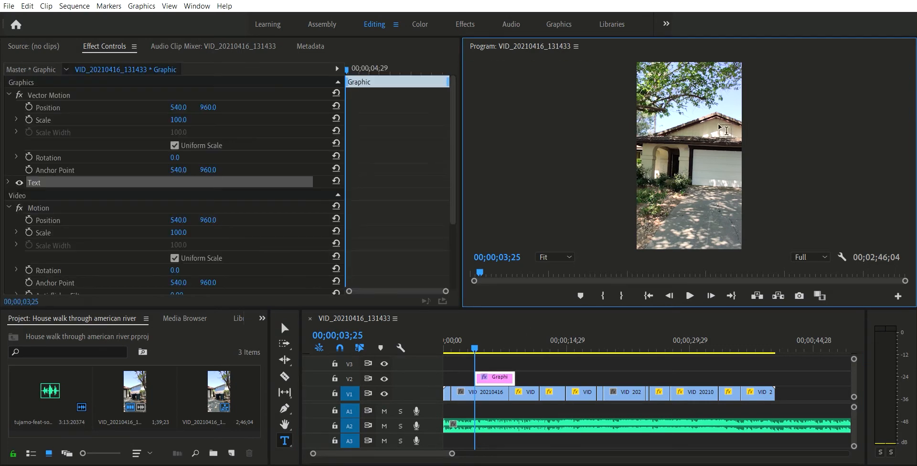
mouse_move(596, 98)
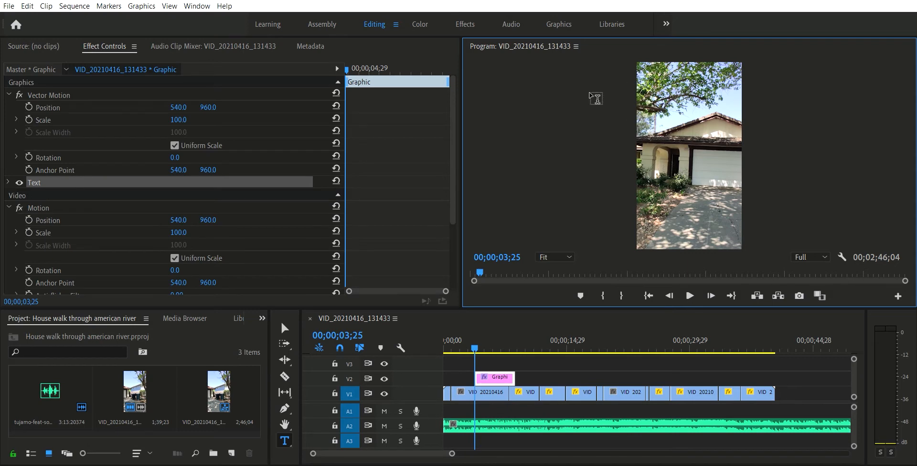
mouse_move(644, 130)
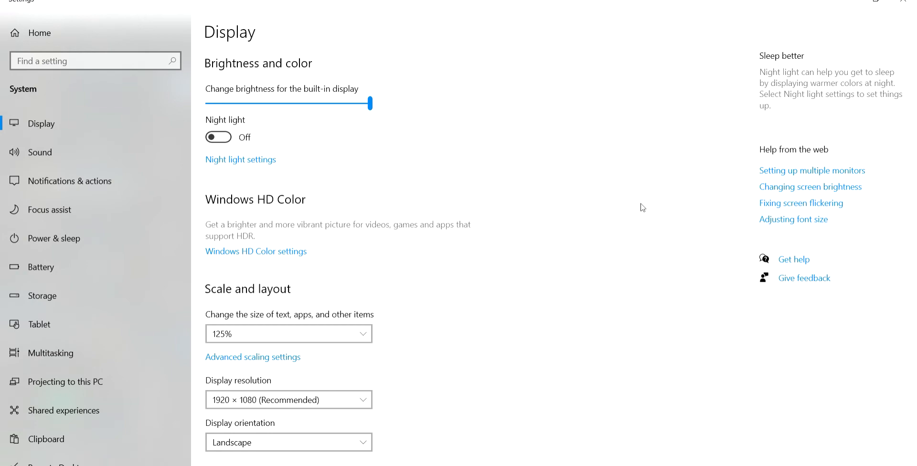
mouse_move(406, 322)
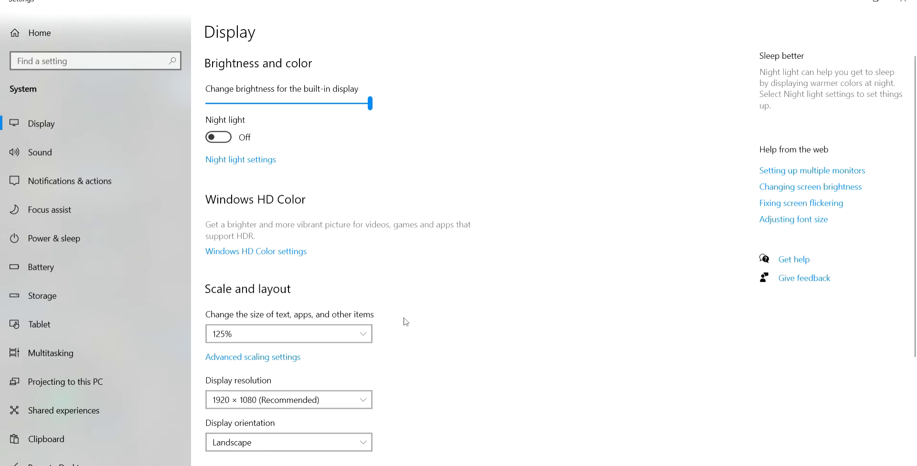
Scroll to Scale and layout and set display scaling to 100%.
scroll(down, 3)
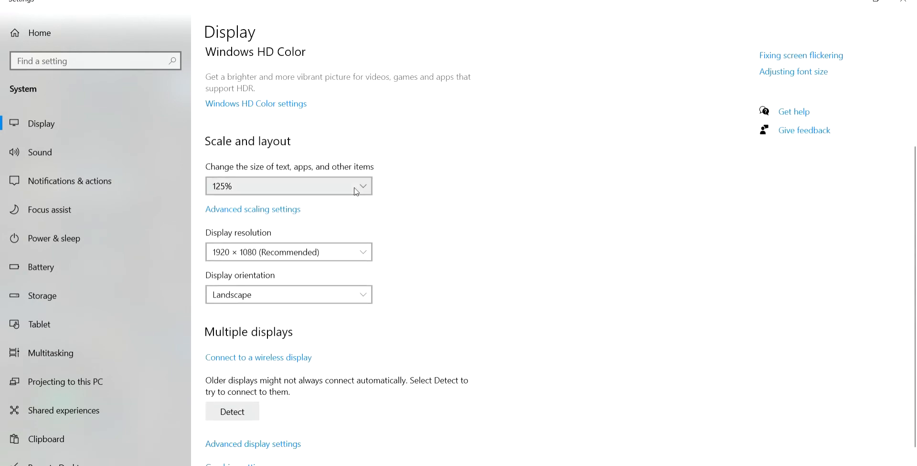
click(288, 186)
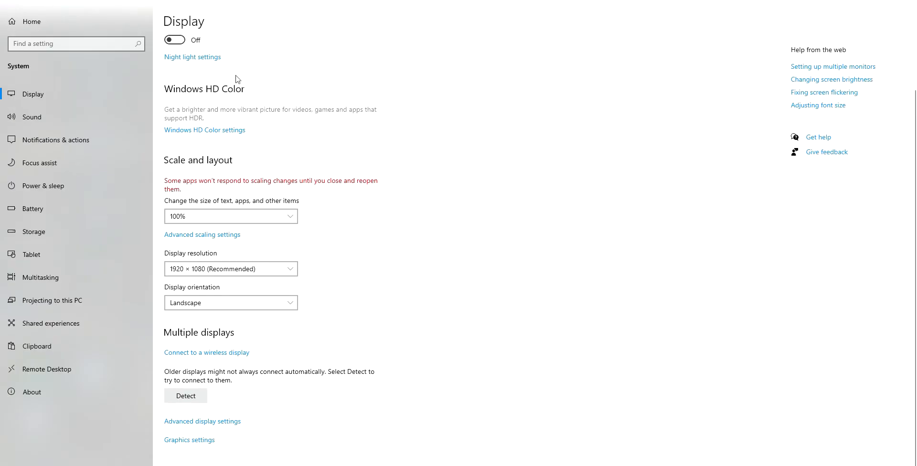
mouse_move(303, 219)
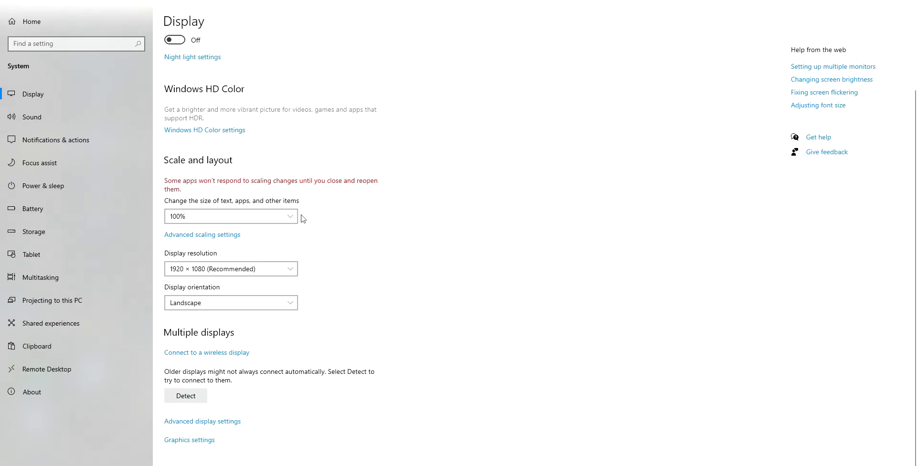
mouse_move(156, 223)
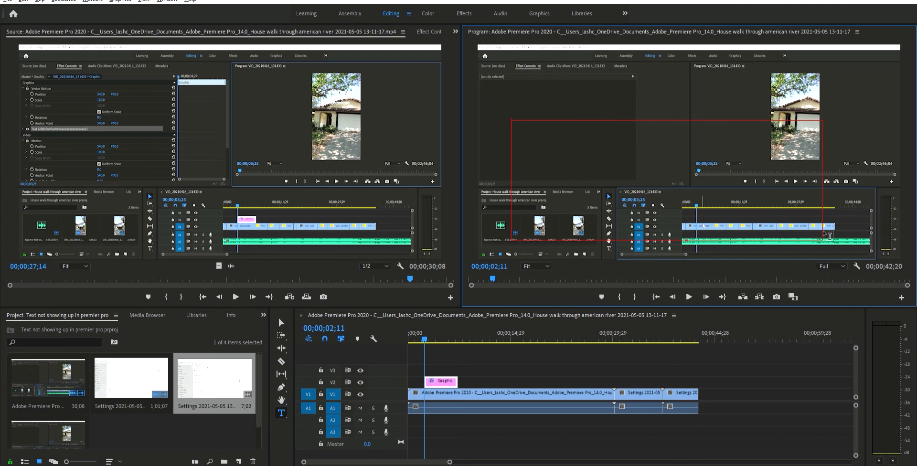
Type 'Afte' into the red text box over the Program monitor.
text(Afte)
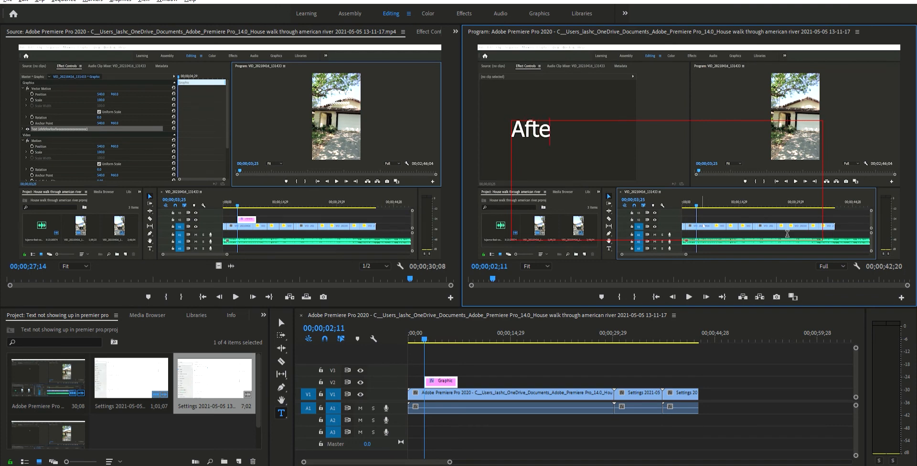